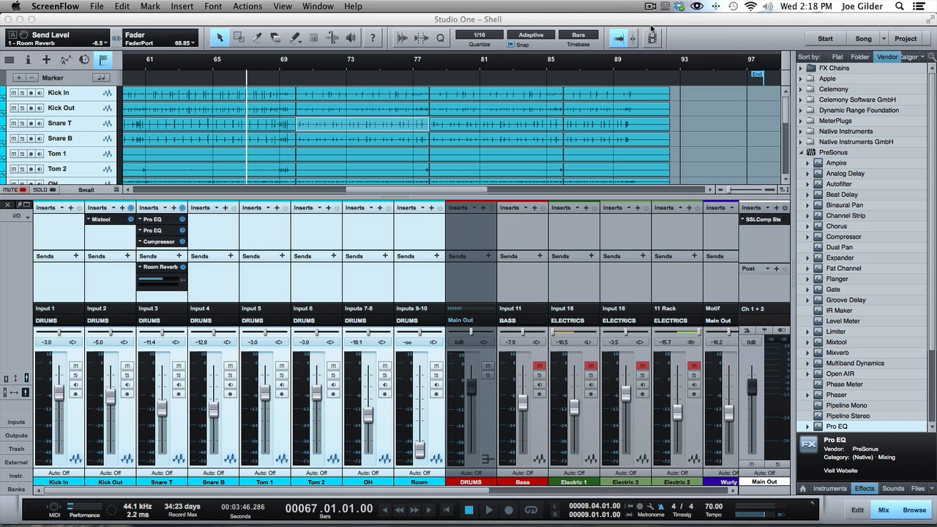
mouse_move(483, 232)
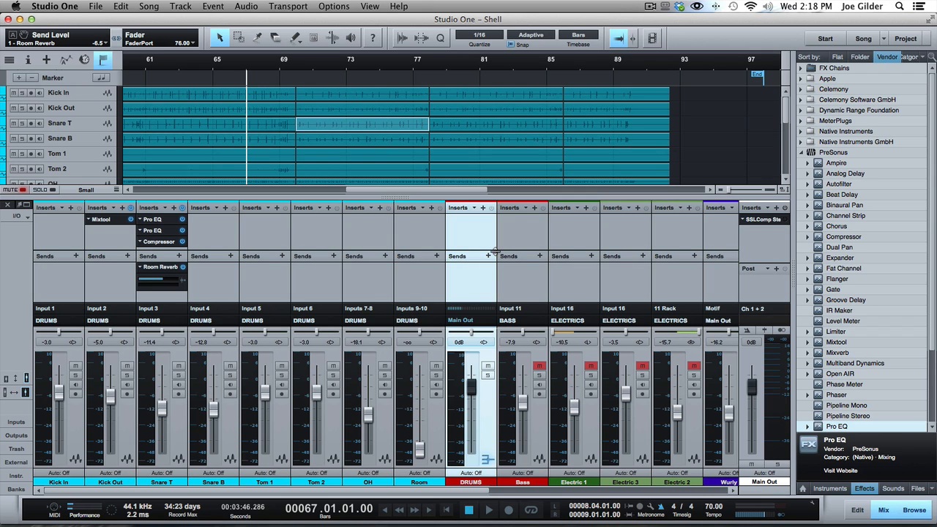
mouse_move(481, 277)
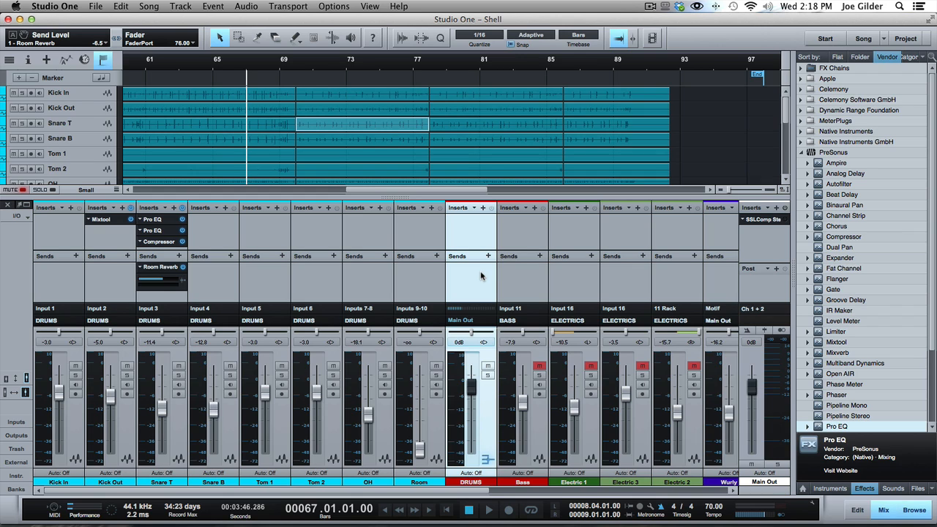
Add a new bus channel, Bus 1, to the mixer from the right-click menu
right_click(471, 275)
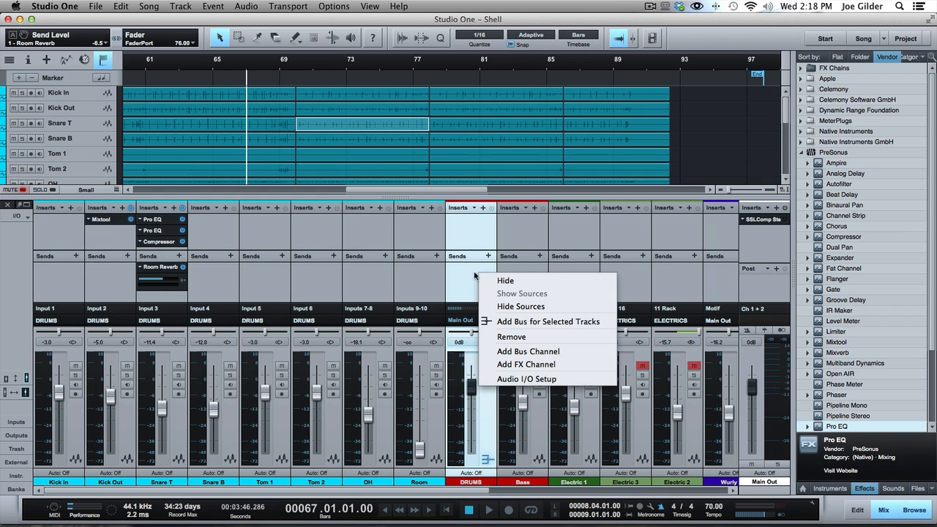
mouse_move(466, 266)
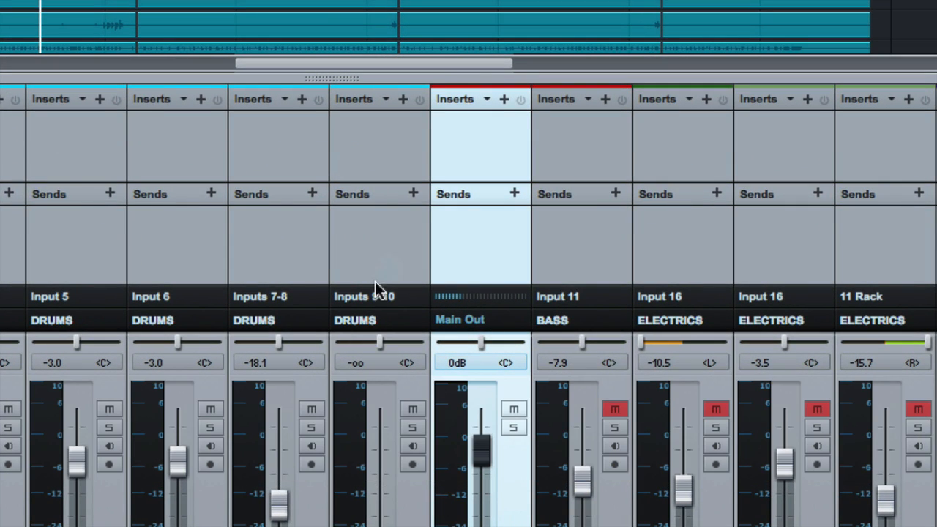
mouse_move(307, 276)
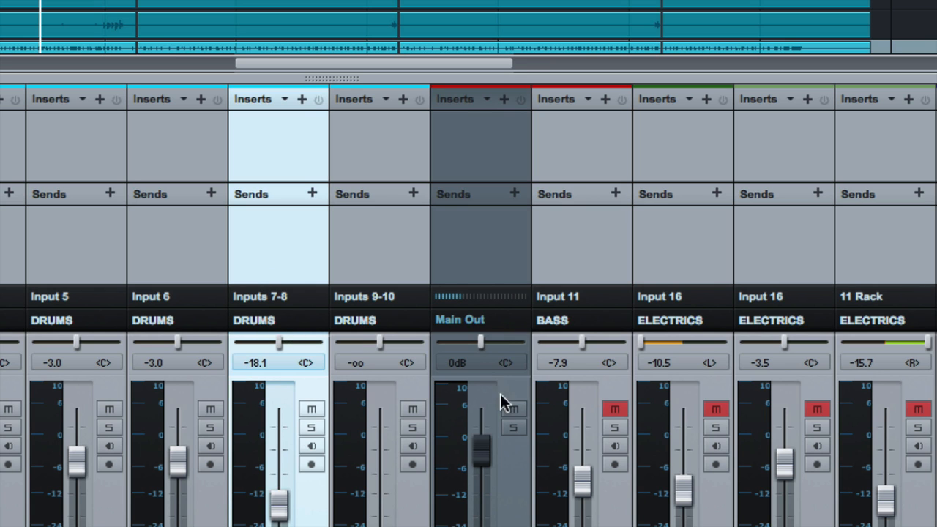
scroll("down", 3)
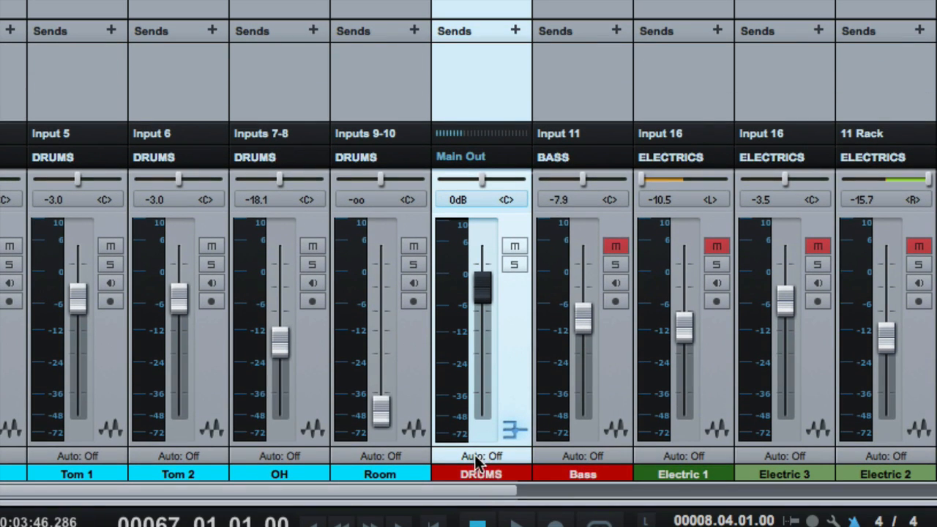
mouse_move(505, 333)
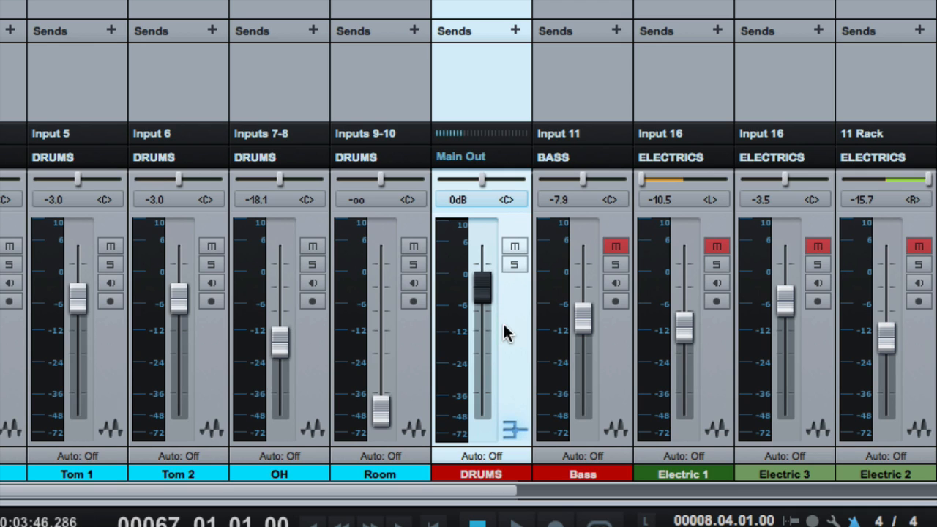
mouse_move(468, 137)
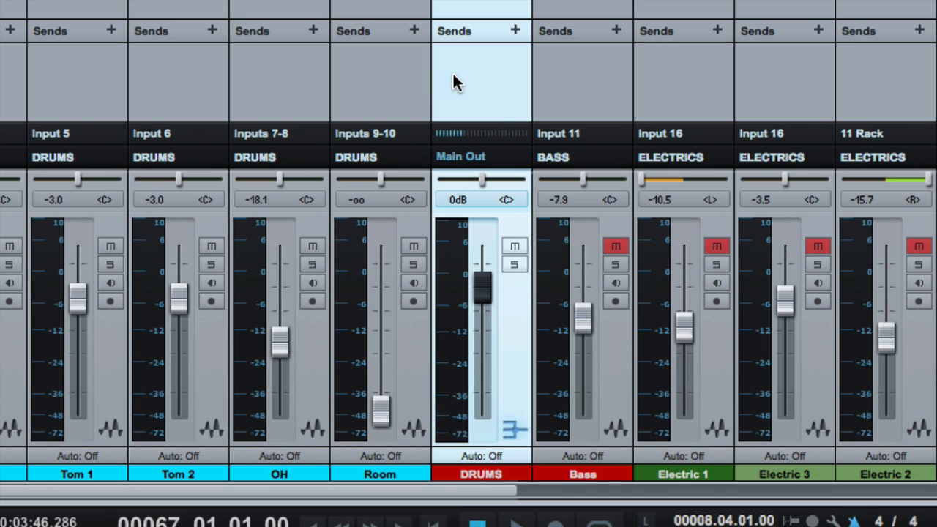
mouse_move(457, 102)
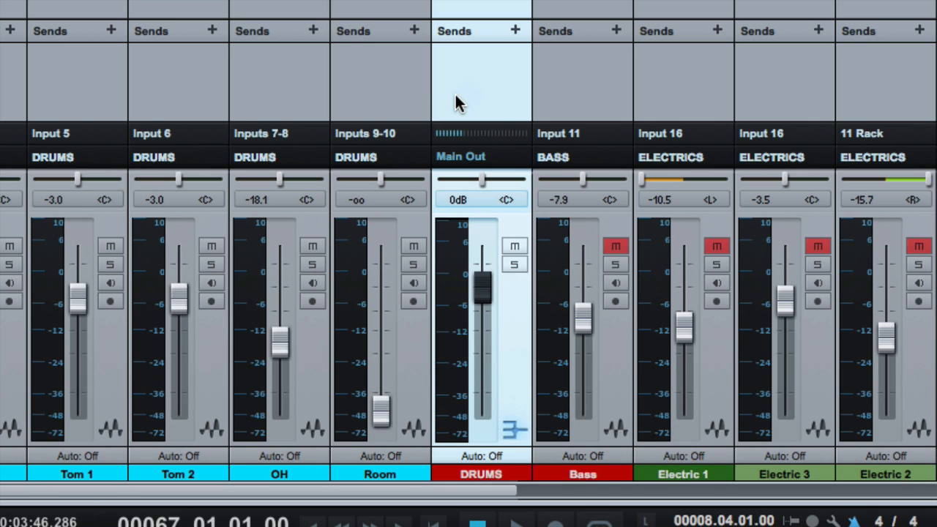
right_click(457, 100)
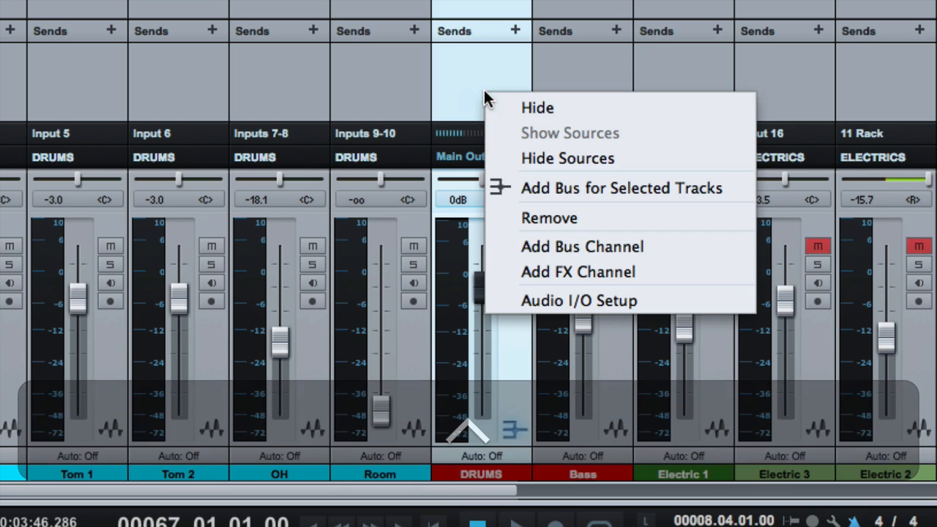
mouse_move(579, 246)
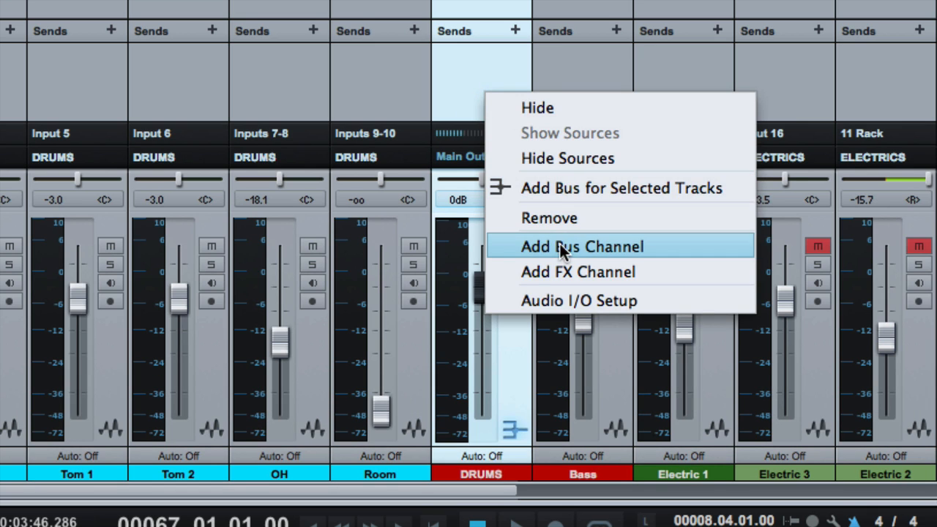
left_click(581, 246)
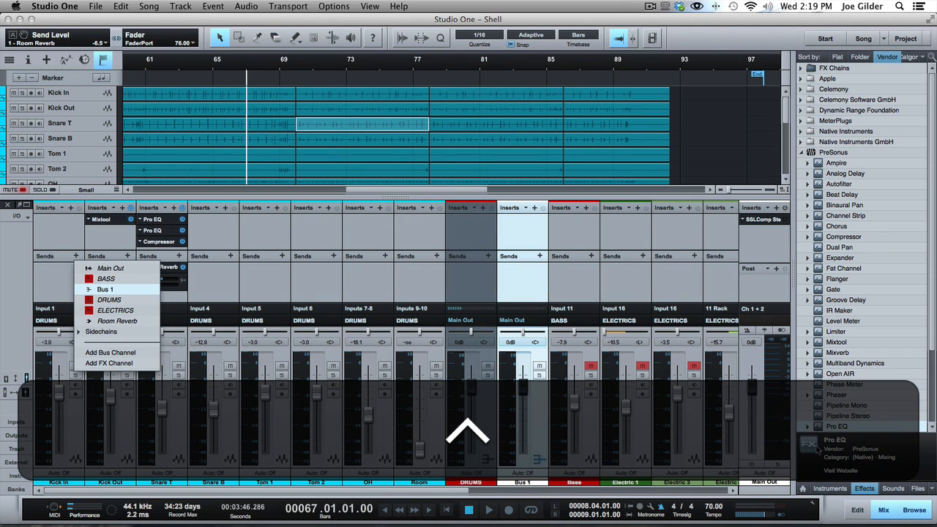
Route the Kick In channel to Bus 1 via a new send
left_click(117, 321)
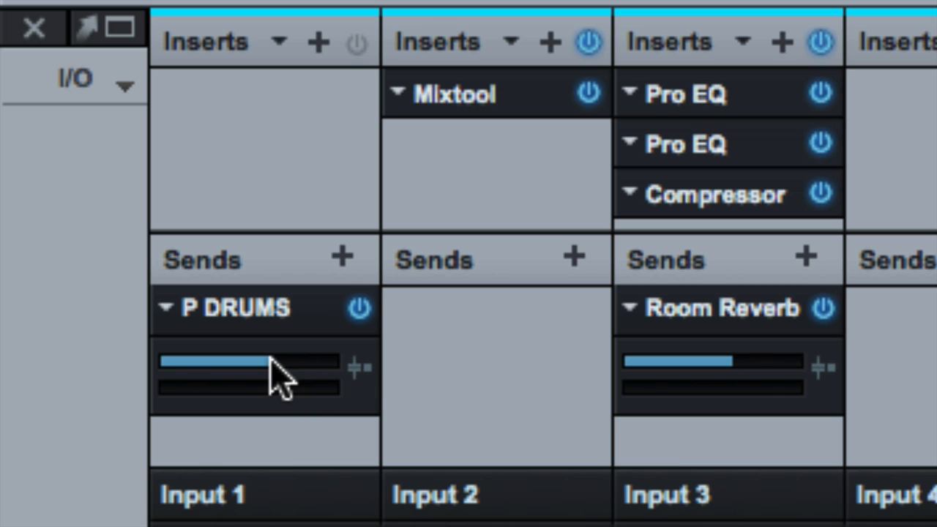
Raise the Kick In send level to the P DRUMS bus
left_click(249, 360)
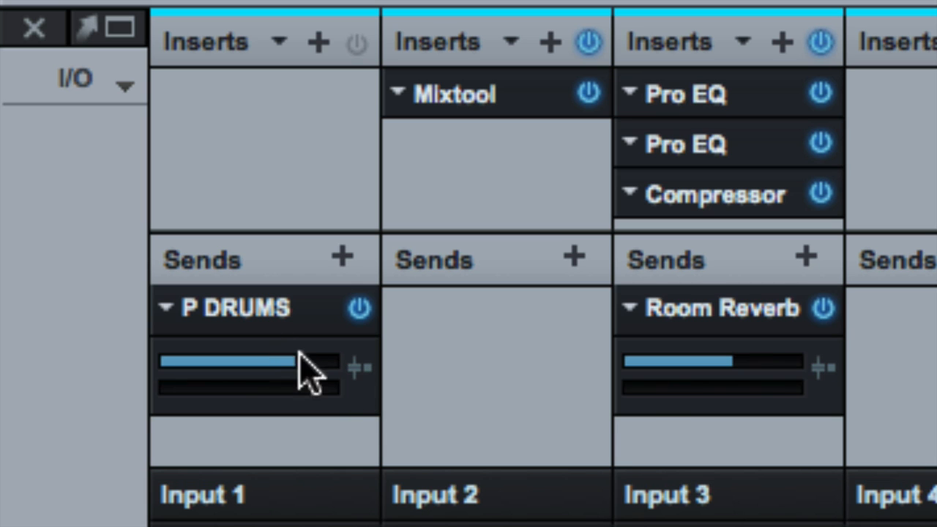
scroll("down", 3)
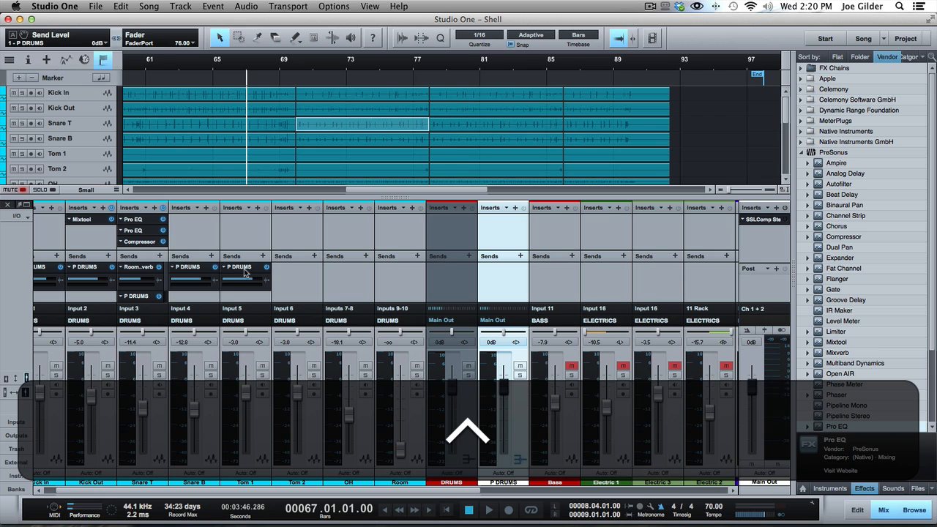
Remove a drum channel's send and give the DRUMS bus a send to P DRUMS instead
right_click(238, 266)
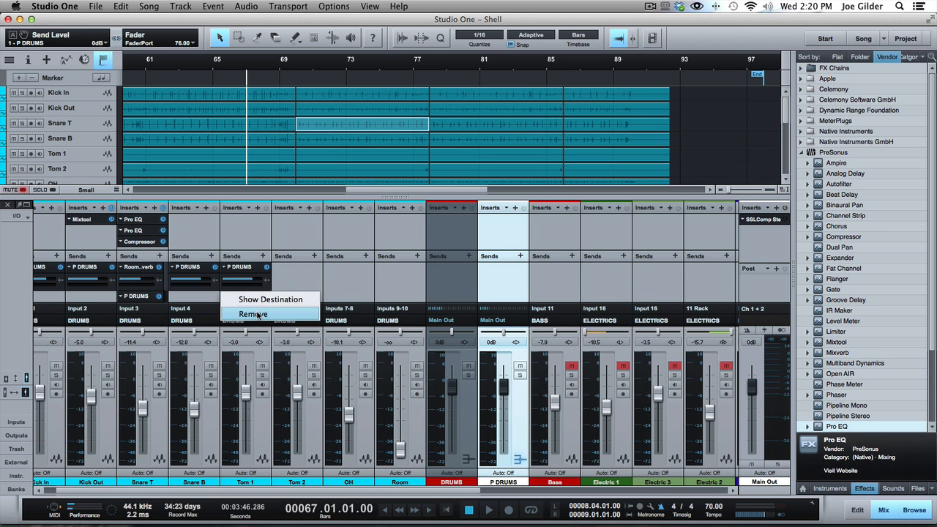
left_click(251, 313)
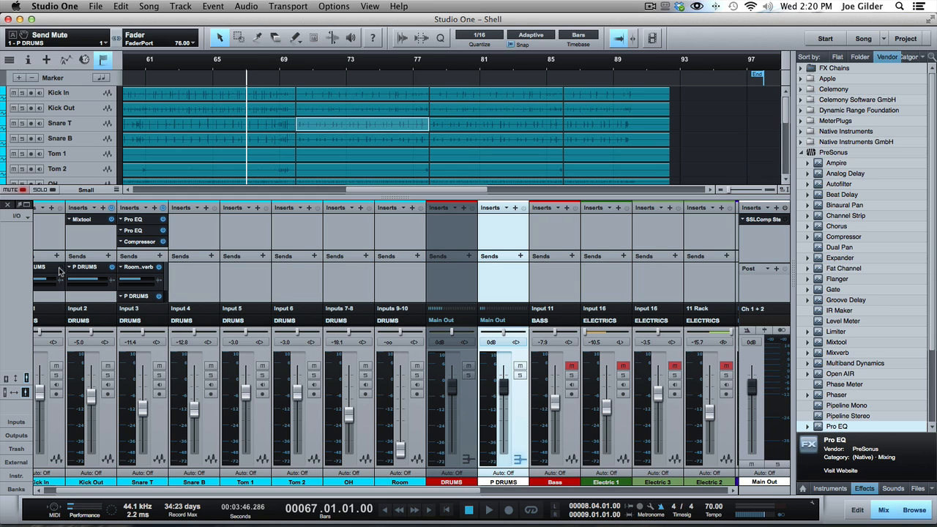
left_click(85, 388)
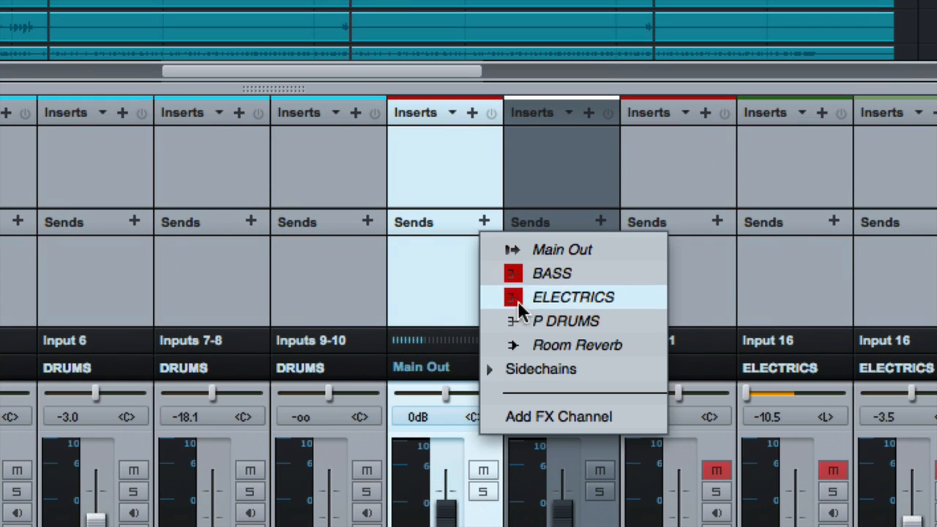
left_click(565, 321)
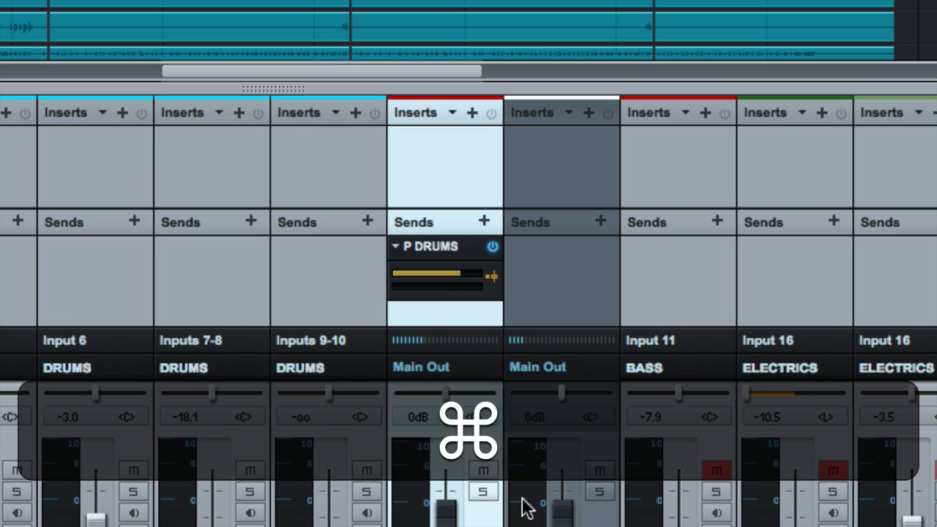
scroll("down", 3)
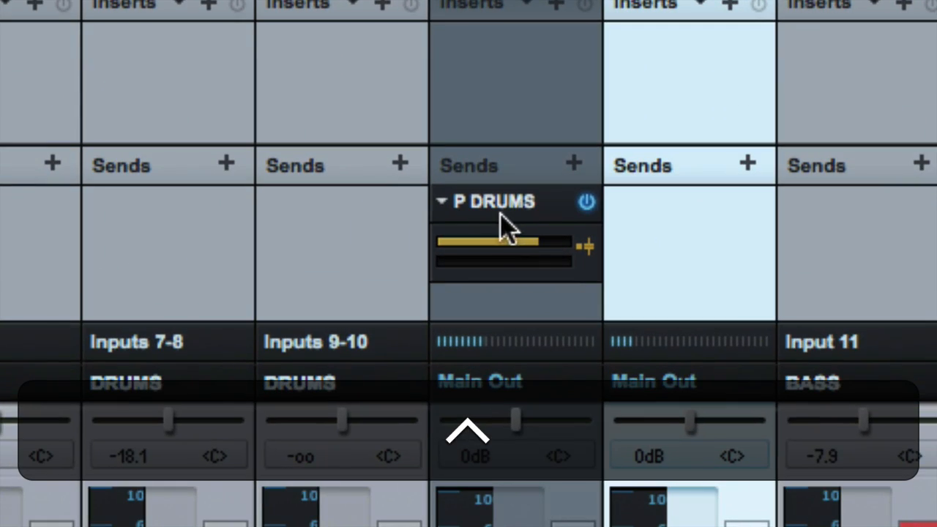
mouse_move(474, 70)
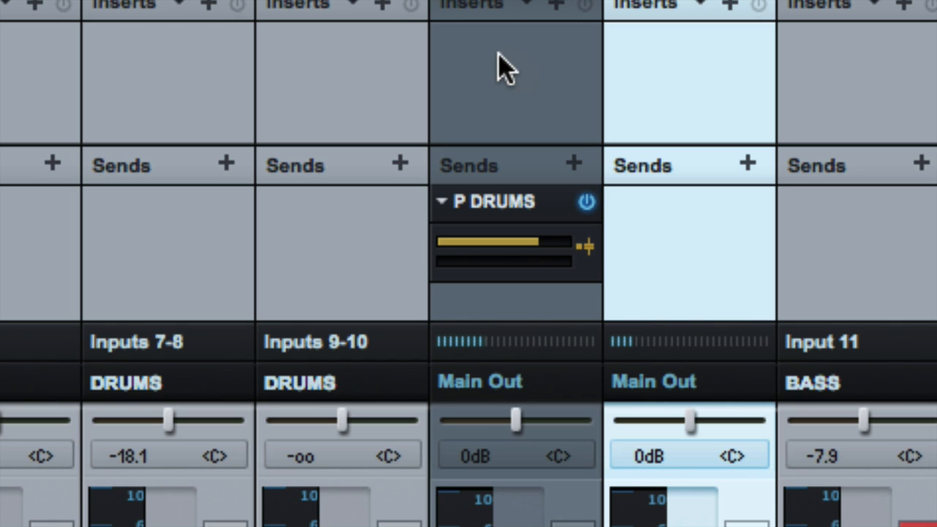
mouse_move(515, 55)
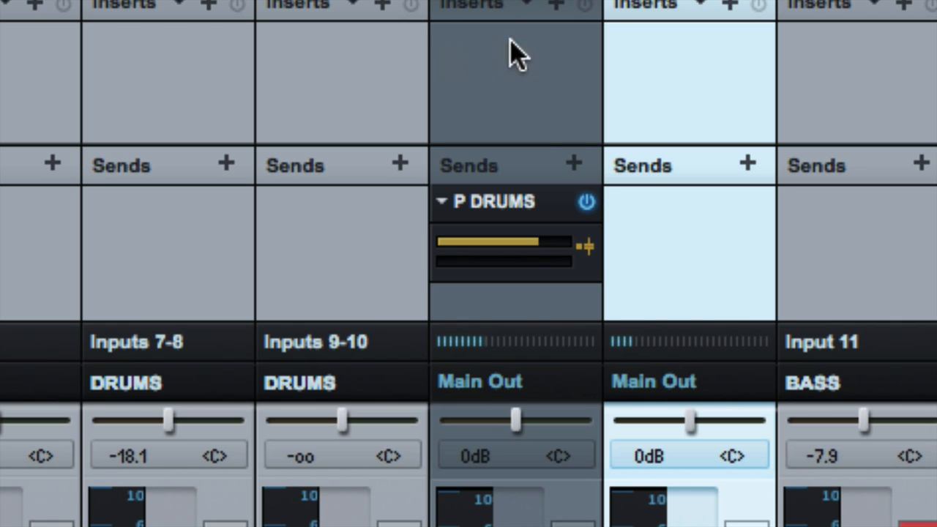
mouse_move(720, 80)
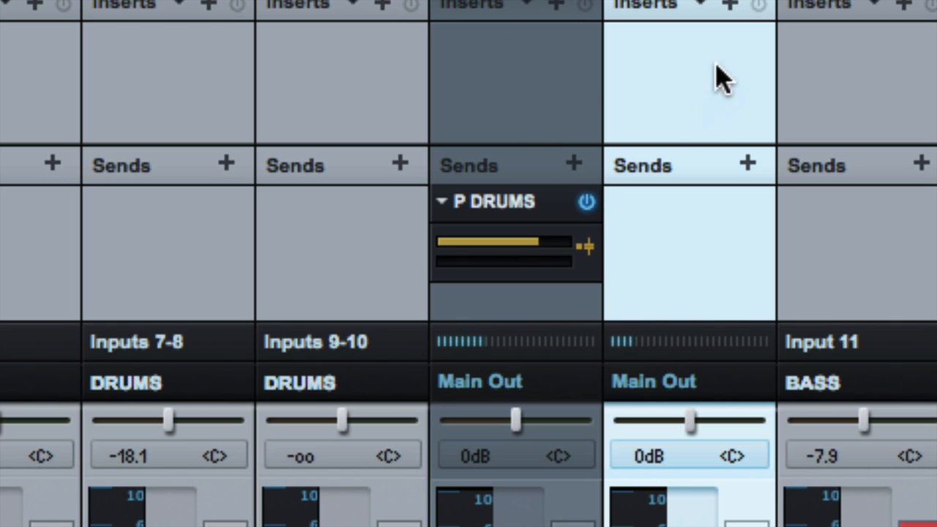
mouse_move(666, 322)
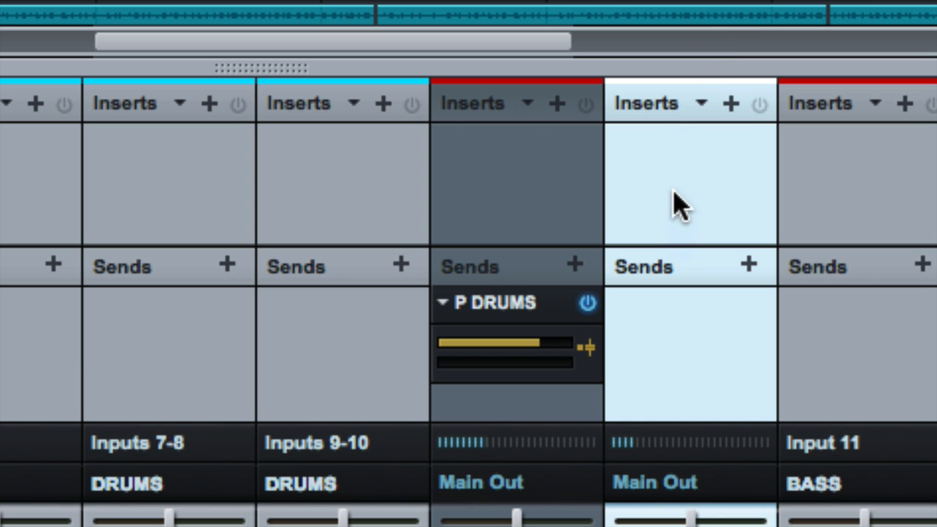
mouse_move(505, 303)
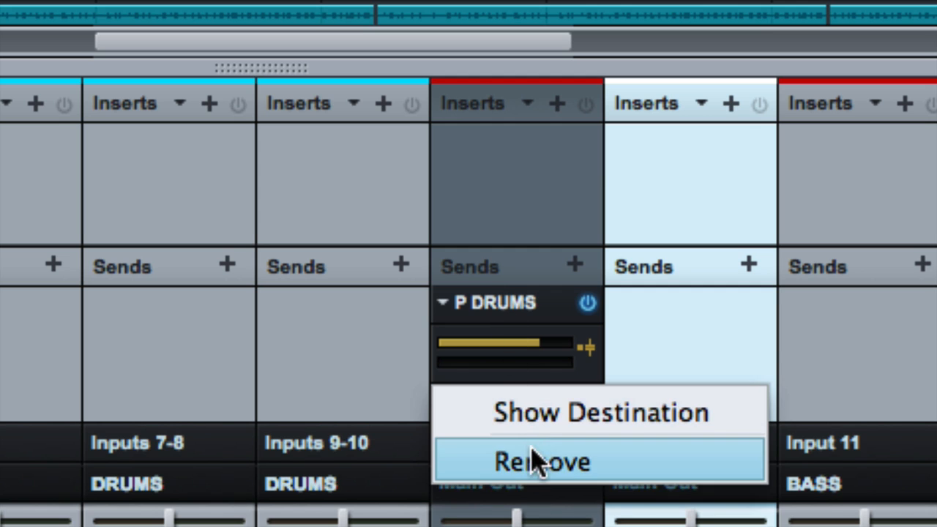
Remove the DRUMS bus send to P DRUMS
left_click(541, 461)
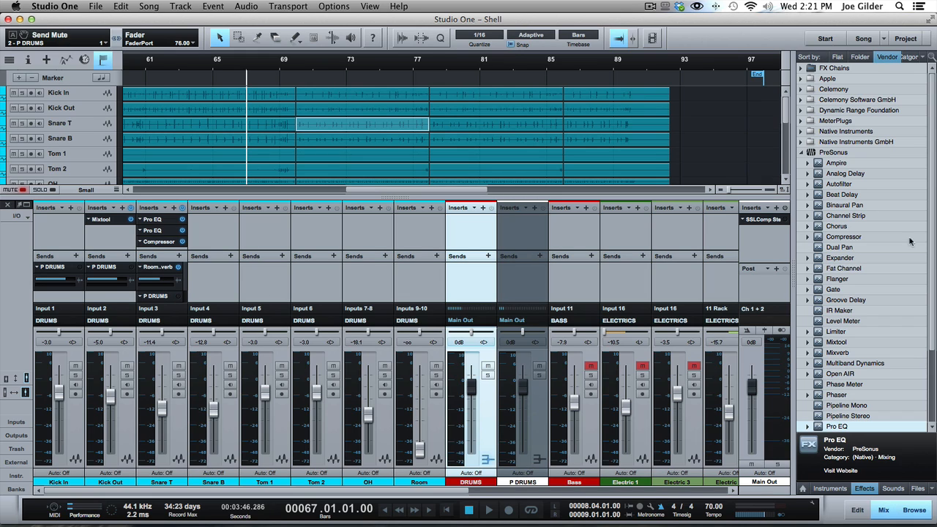
Delete the P DRUMS bus channel and confirm moving it to the Trash Bin
left_click(521, 319)
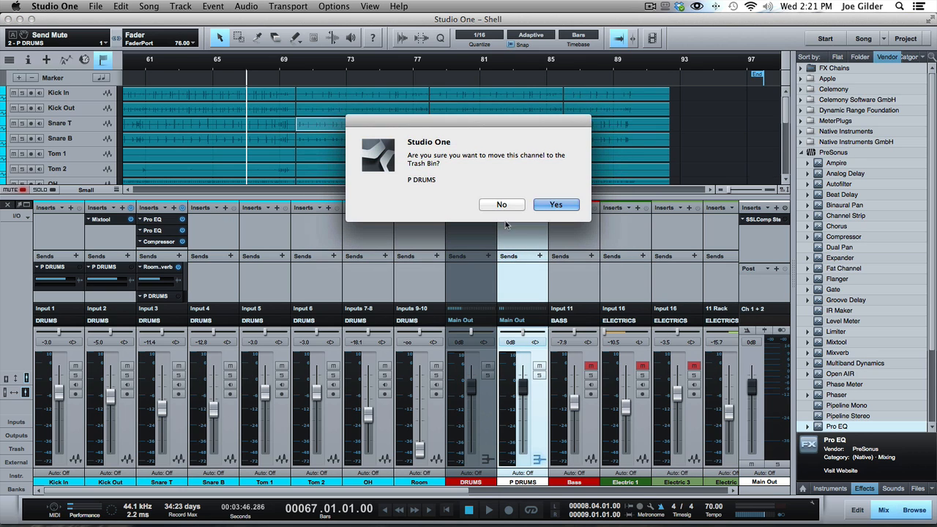
left_click(557, 205)
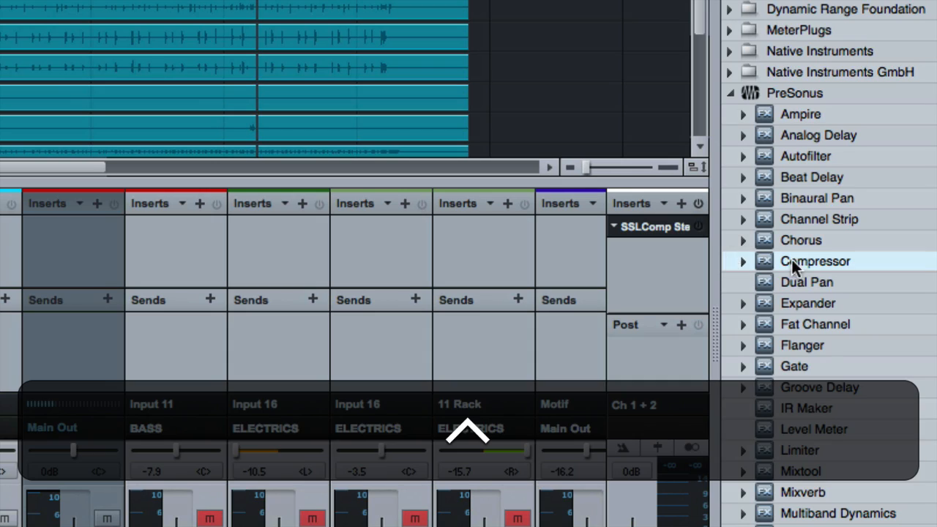
Insert a Compressor on the DRUMS bus with ratio 5.8:1 and threshold −40.44 dB
double_click(814, 261)
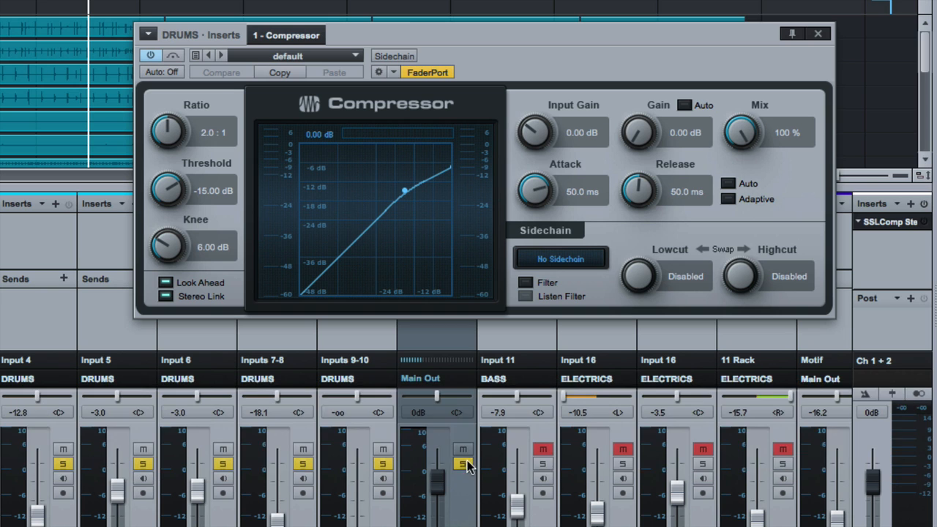
left_click_drag(168, 188, 158, 220)
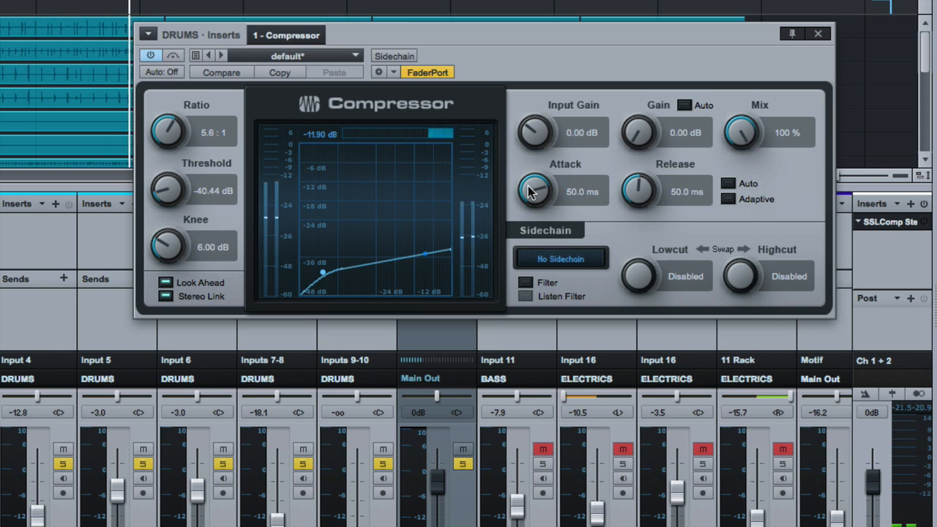
left_click_drag(534, 190, 550, 205)
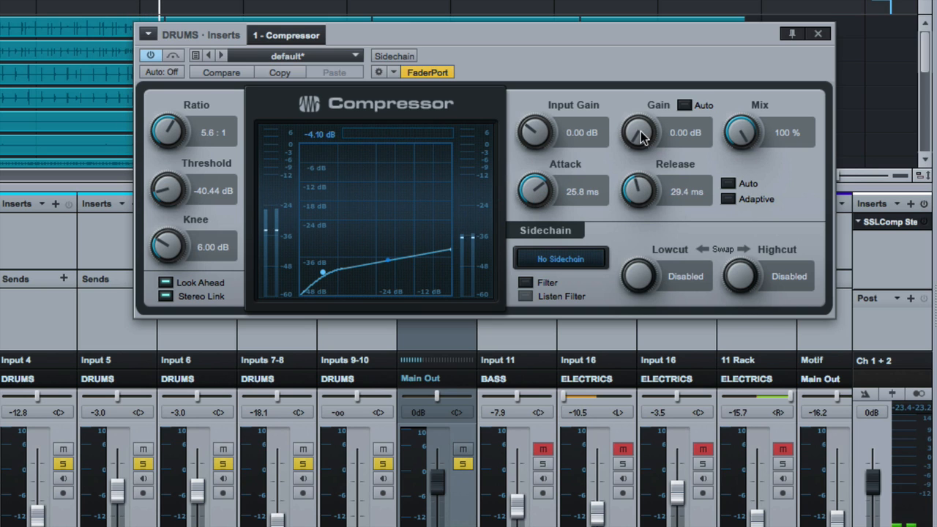
Push the Compressor to 8.8:1 ratio, 9.12 dB gain and 85.1 ms release
left_click_drag(641, 132, 641, 109)
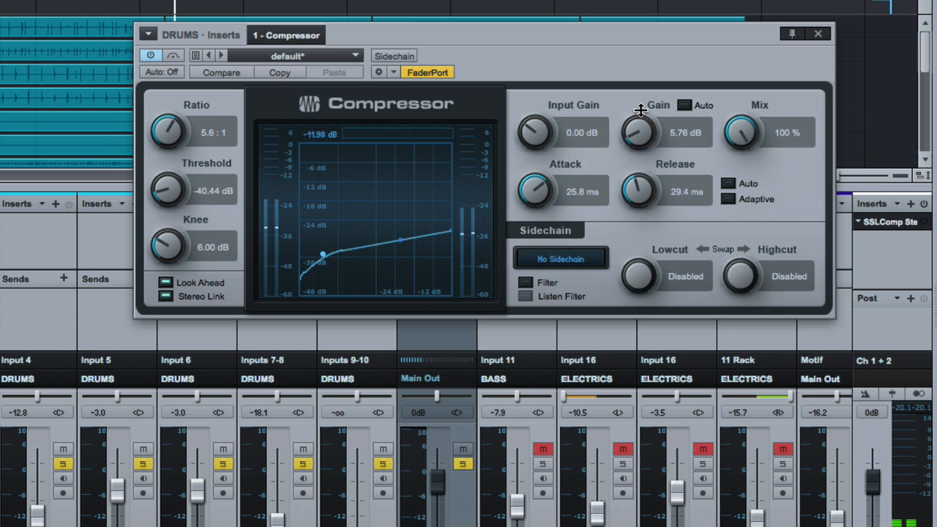
left_click_drag(176, 130, 176, 117)
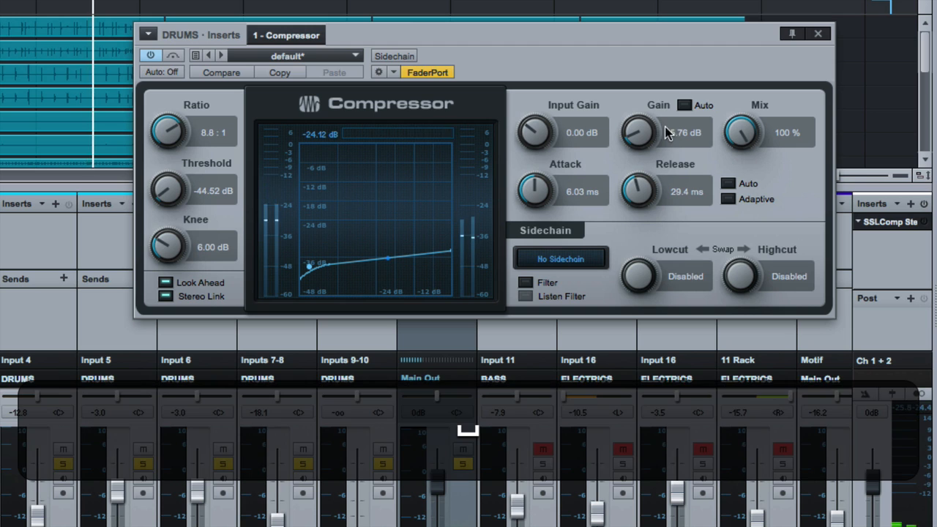
left_click_drag(641, 131, 642, 128)
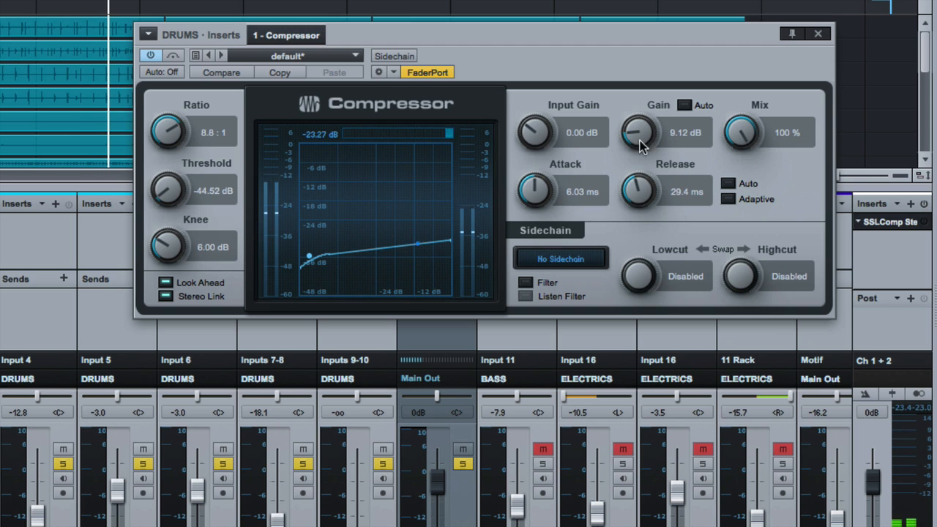
left_click_drag(639, 190, 637, 172)
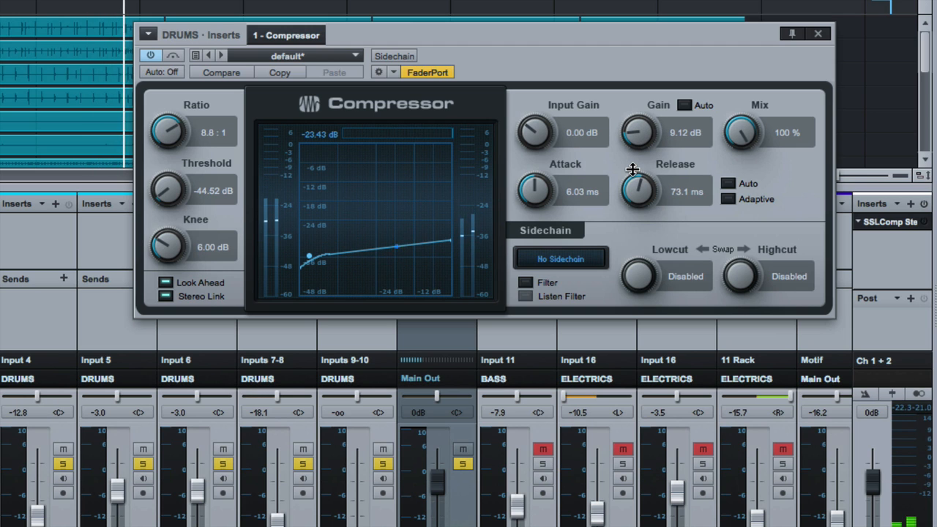
left_click_drag(637, 178, 636, 198)
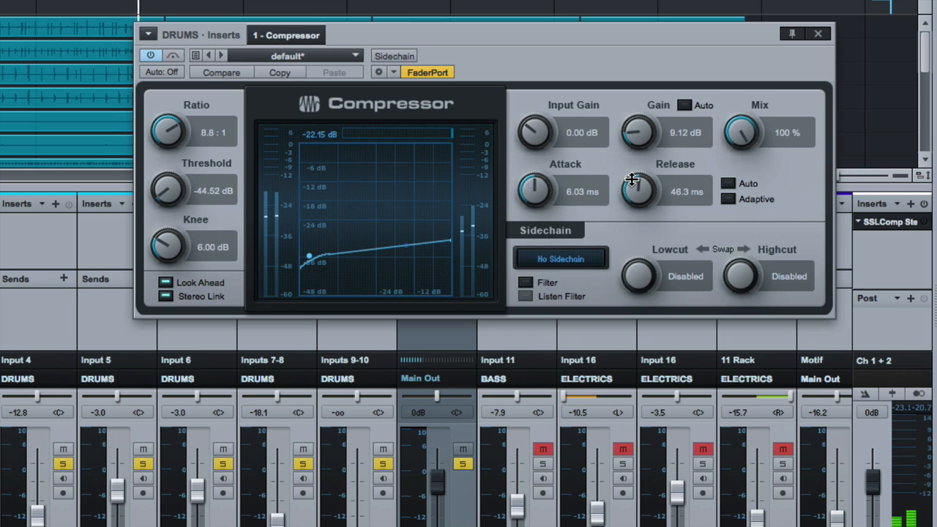
left_click_drag(638, 190, 651, 168)
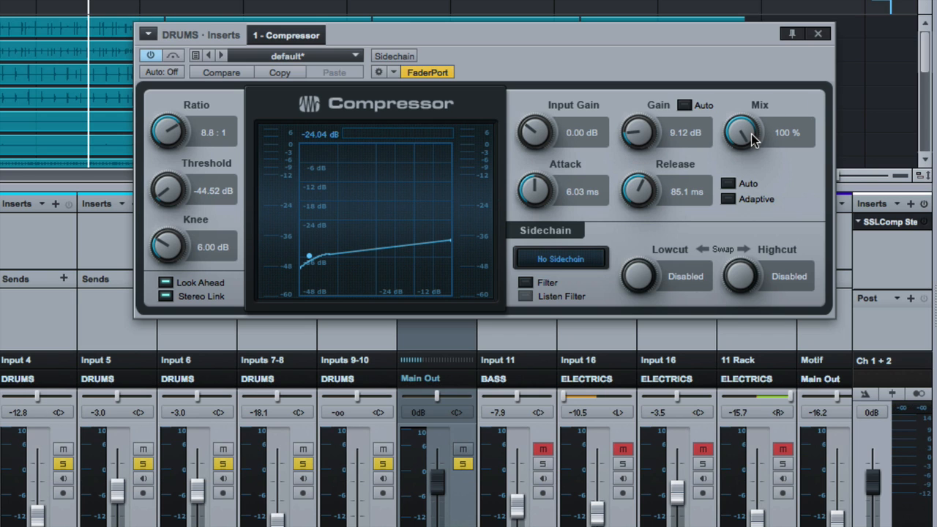
mouse_move(743, 131)
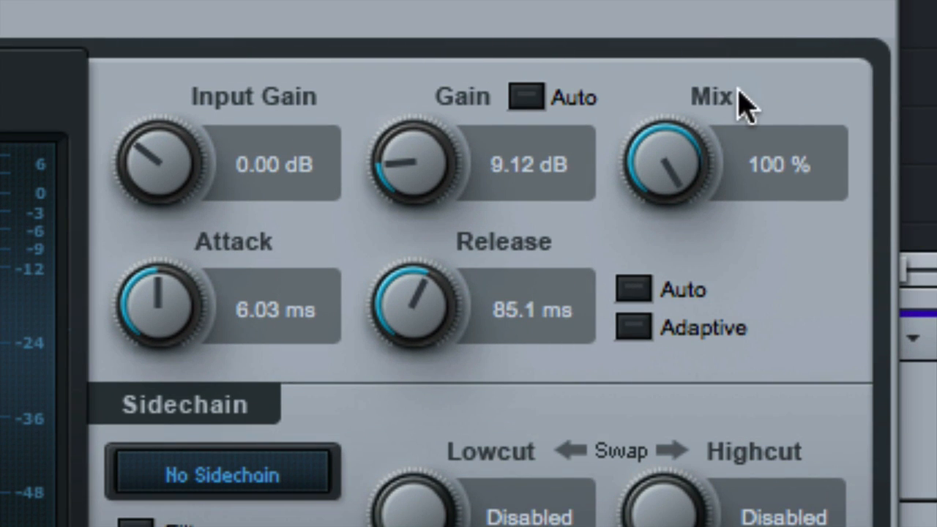
Lower the Compressor Mix from 100% to about 39% for parallel compression
left_click_drag(666, 161, 672, 247)
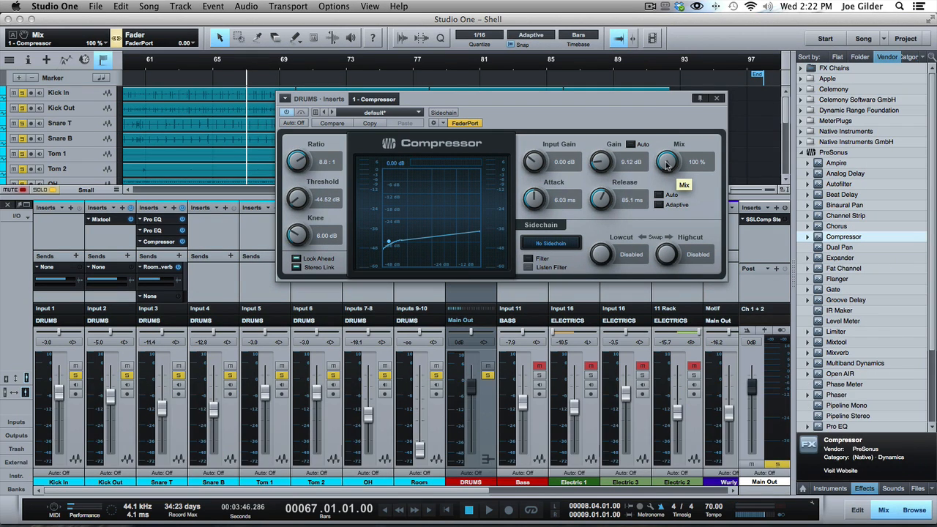
left_click(489, 509)
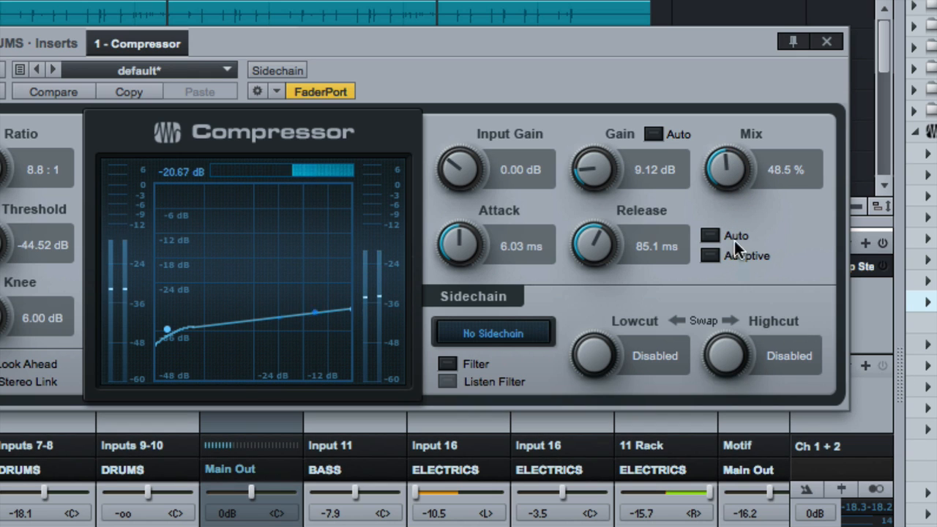
left_click_drag(729, 168, 728, 179)
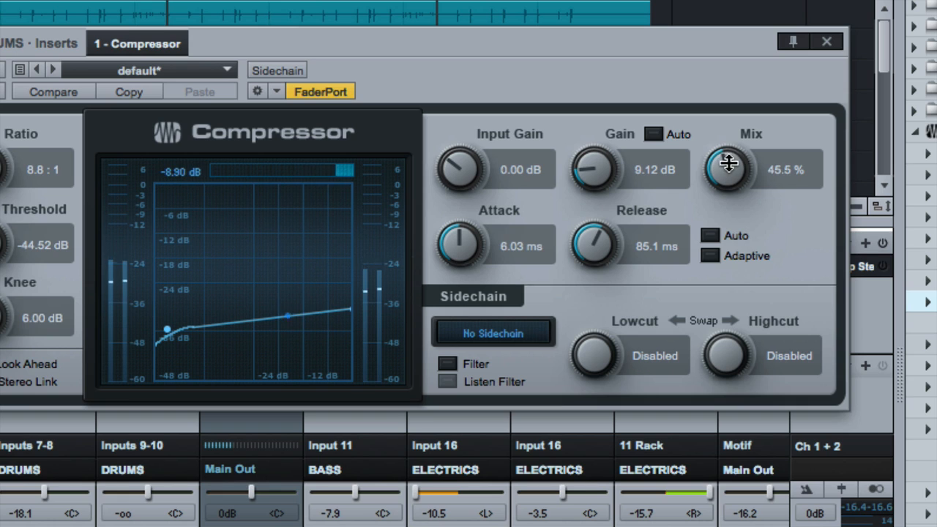
left_click_drag(729, 170, 732, 181)
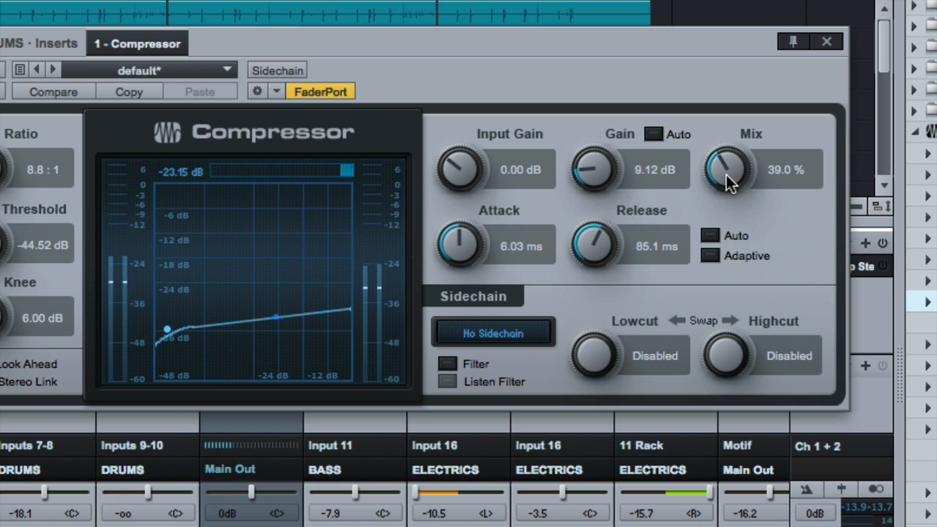
mouse_move(749, 231)
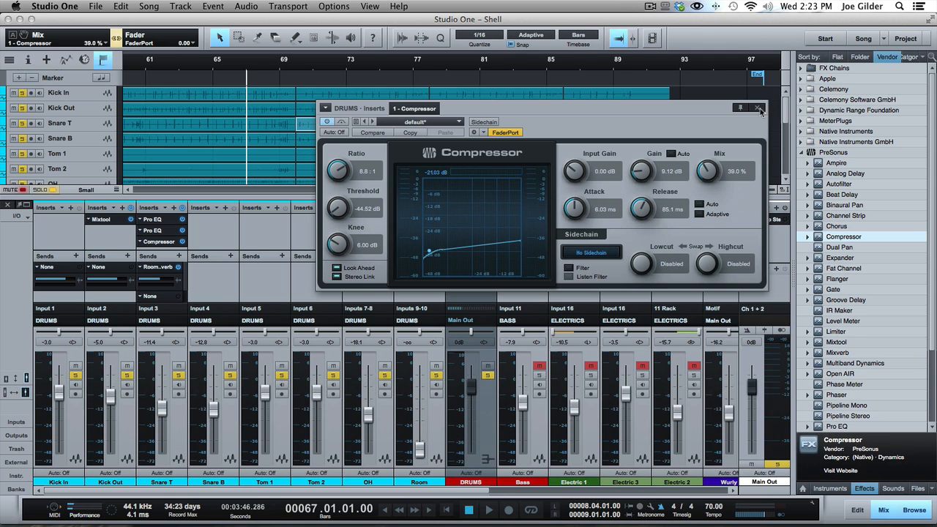
Close the Compressor window and the Shell song, returning to the Start page
left_click(758, 108)
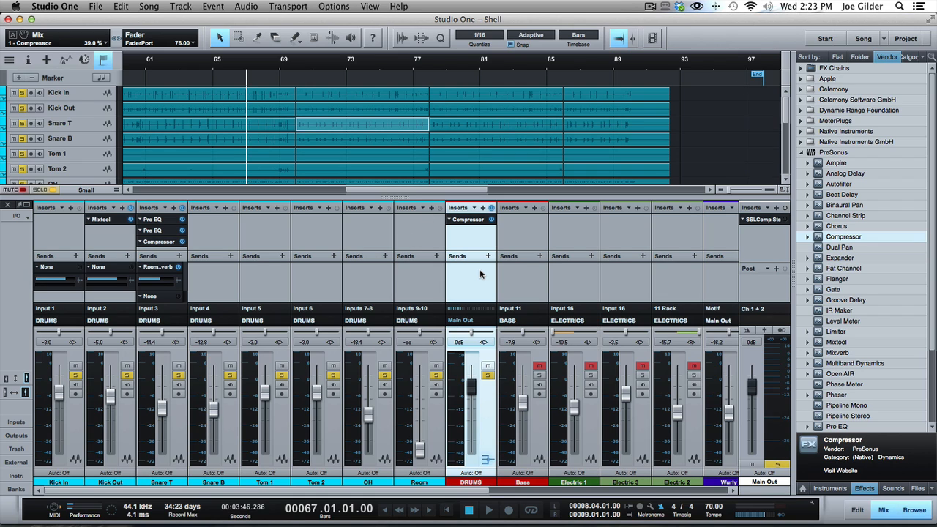
mouse_move(826, 38)
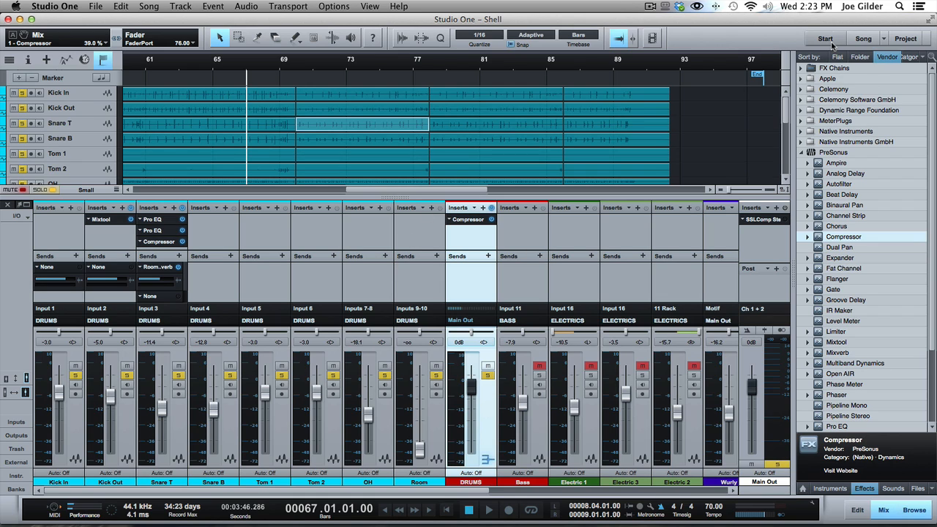
left_click(825, 38)
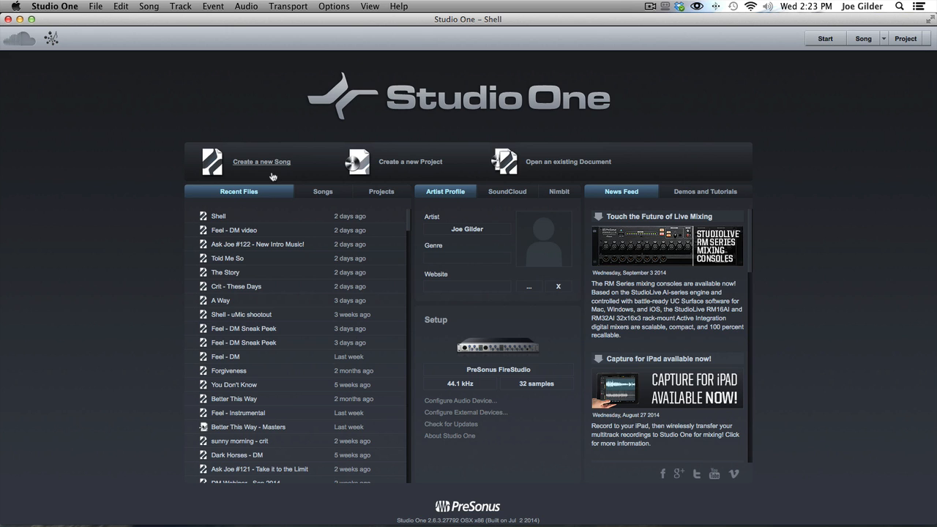
Open the Feel – DM video song's mixer with narrowed channels showing its 38% mix Compressor
double_click(234, 230)
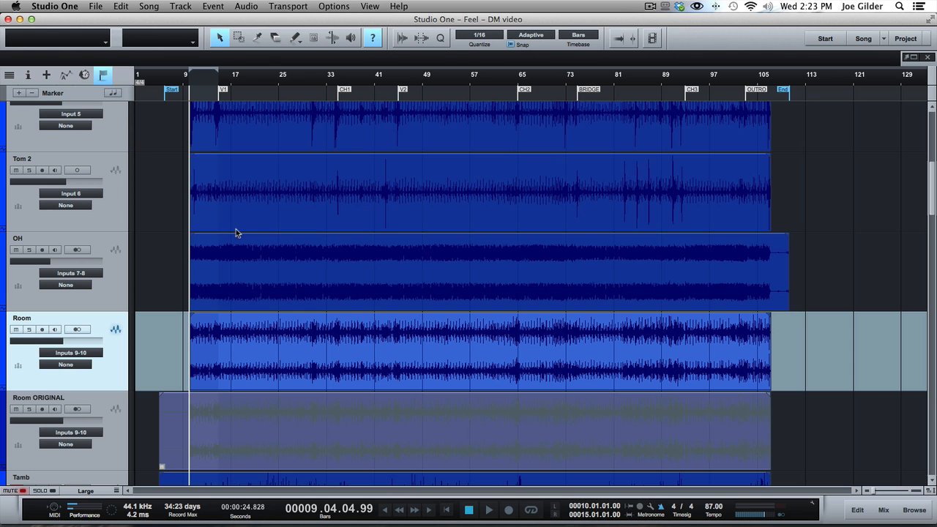
left_click(884, 509)
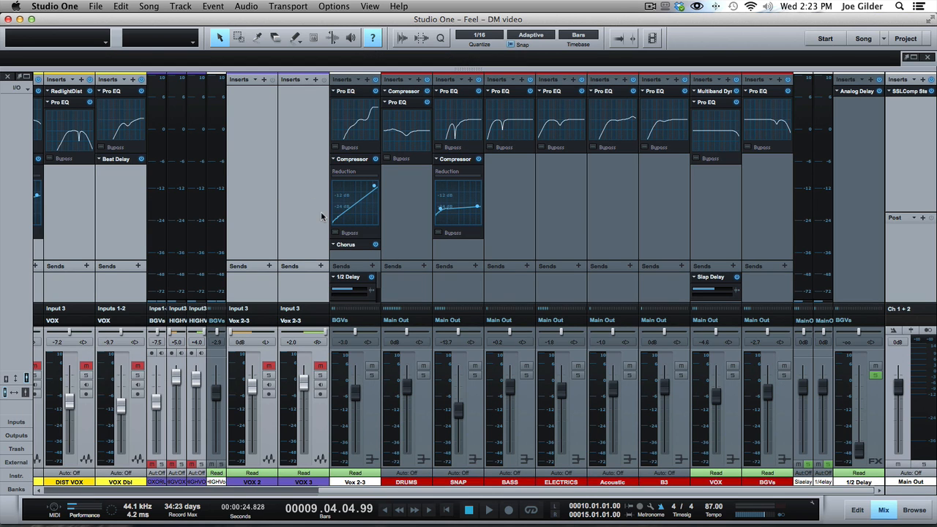
scroll("left", 3)
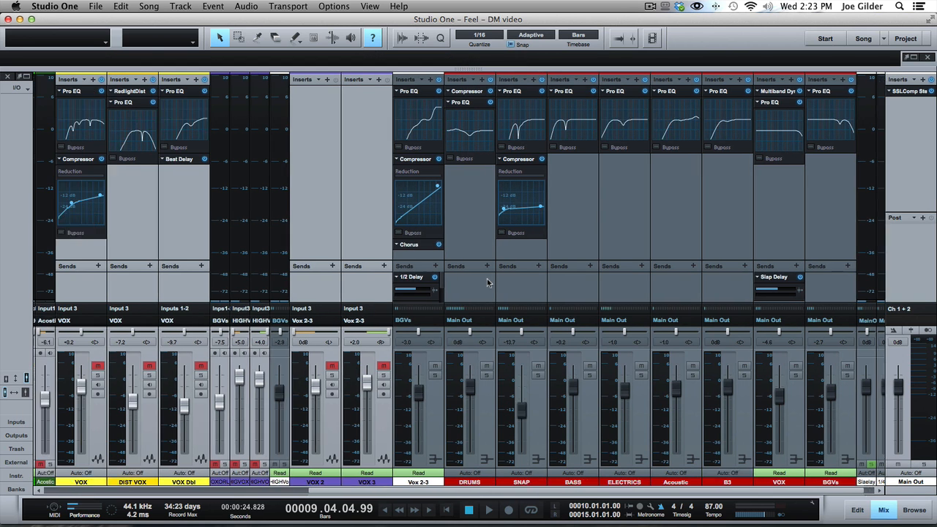
key("shift+cmd+m")
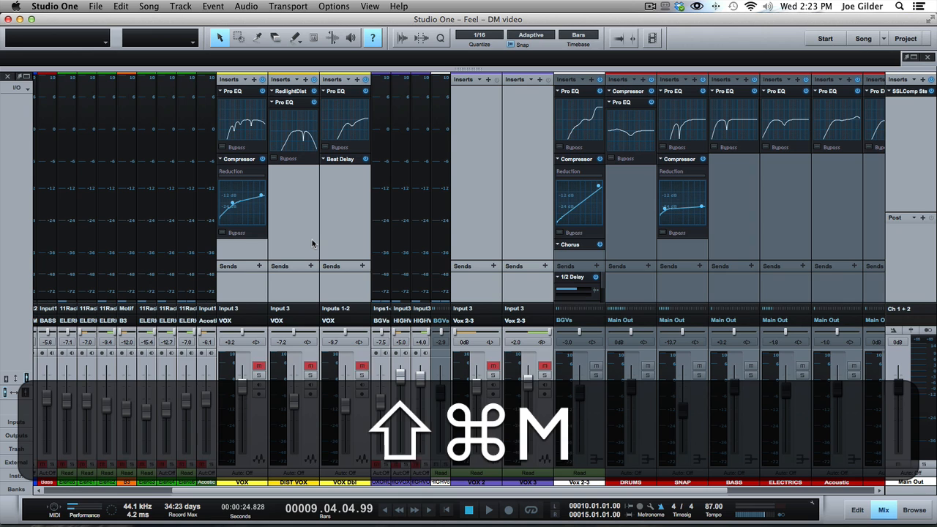
key("shift+cmd+m")
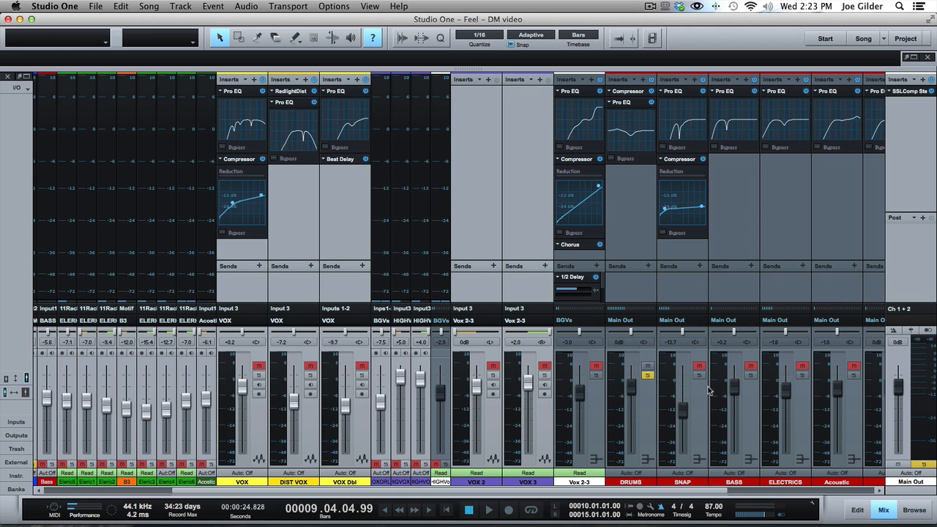
left_click(631, 91)
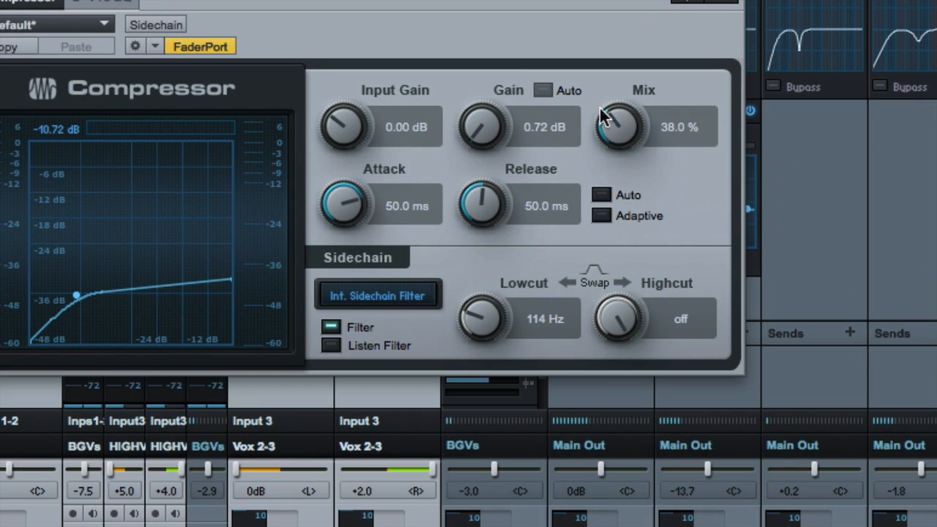
mouse_move(681, 337)
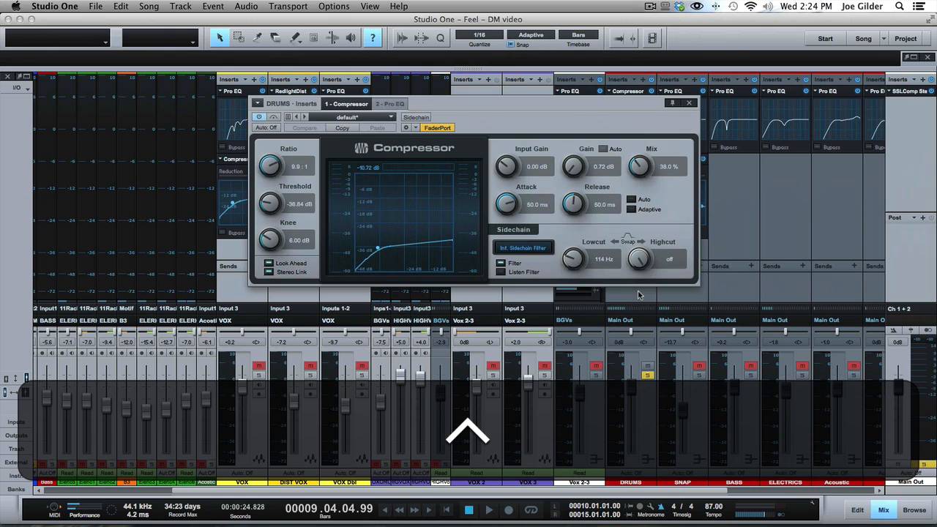
Close the drum Compressor window after viewing its 38% Mix and 114 Hz sidechain lowcut settings
left_click(688, 102)
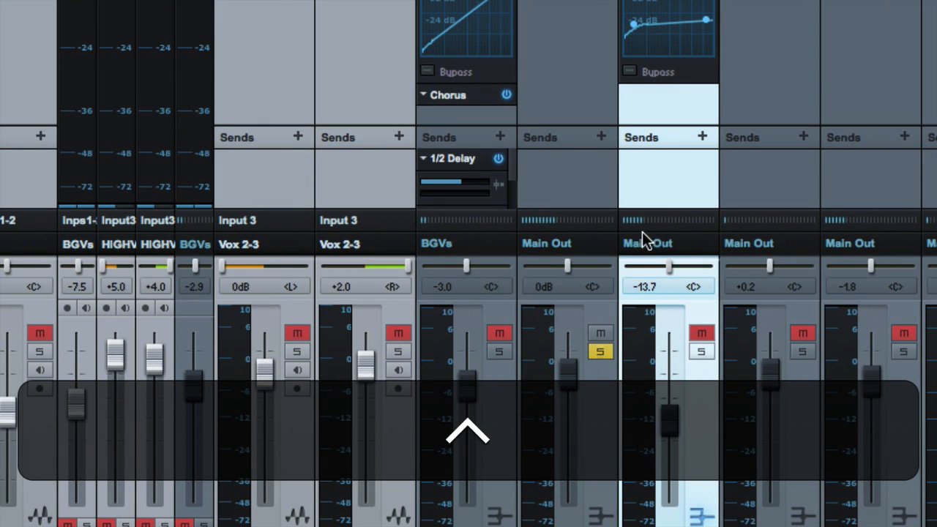
left_click(647, 243)
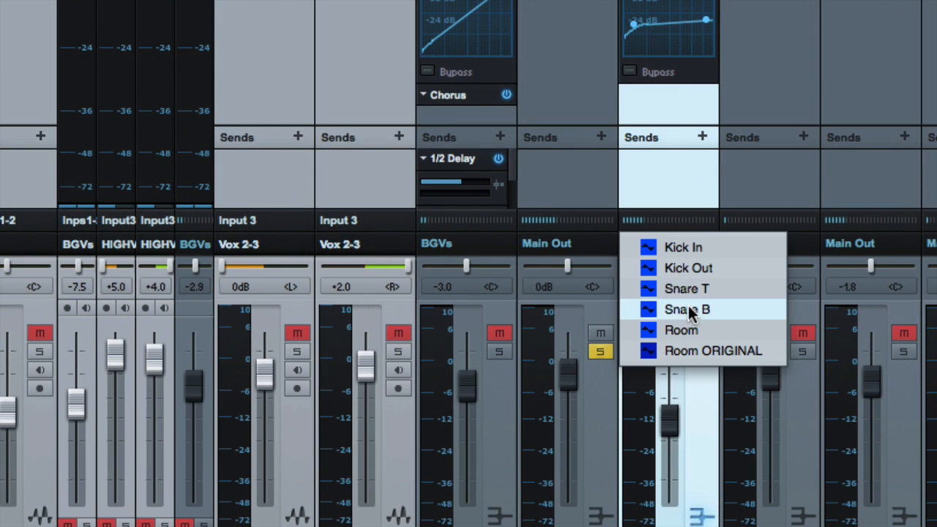
mouse_move(708, 401)
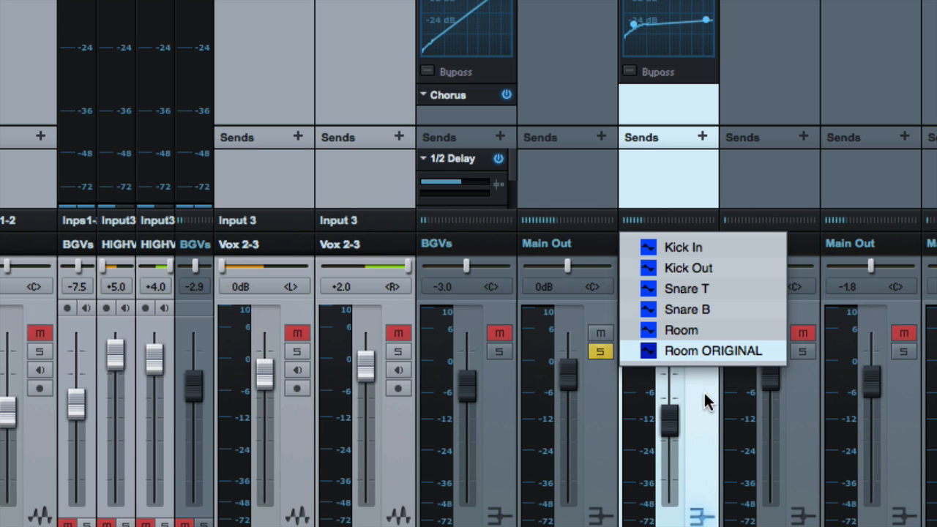
left_click(713, 352)
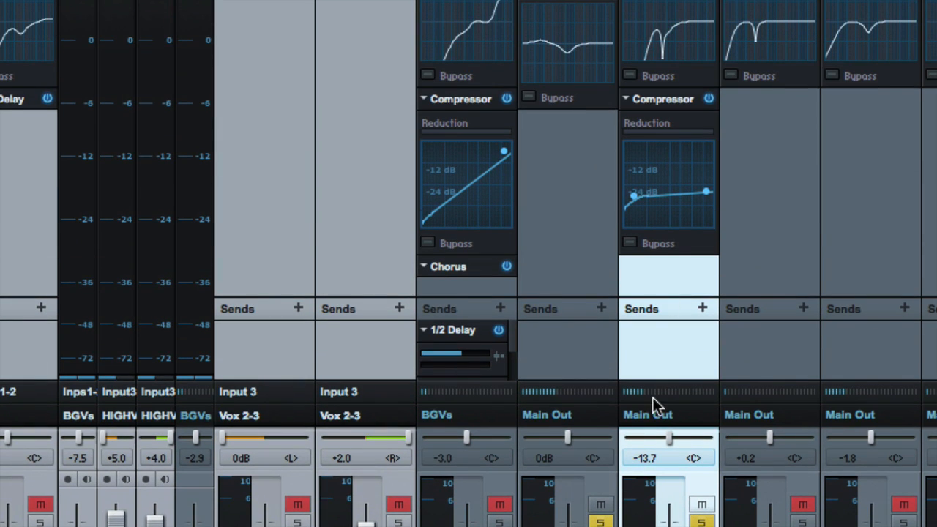
scroll("down", 3)
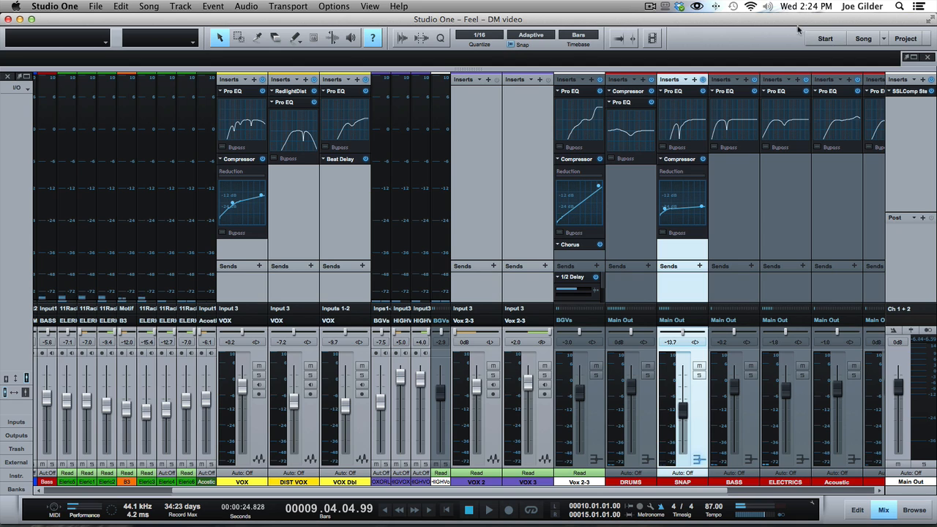
mouse_move(813, 21)
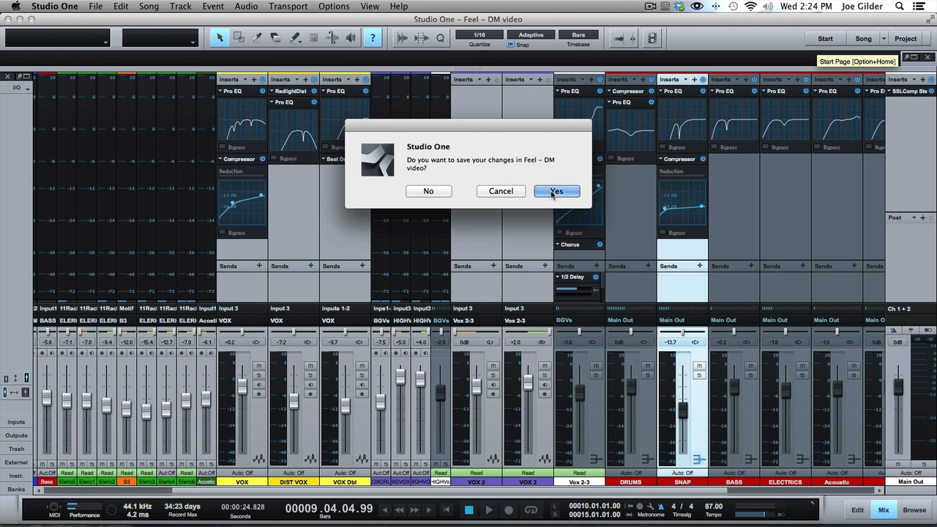
mouse_move(460, 190)
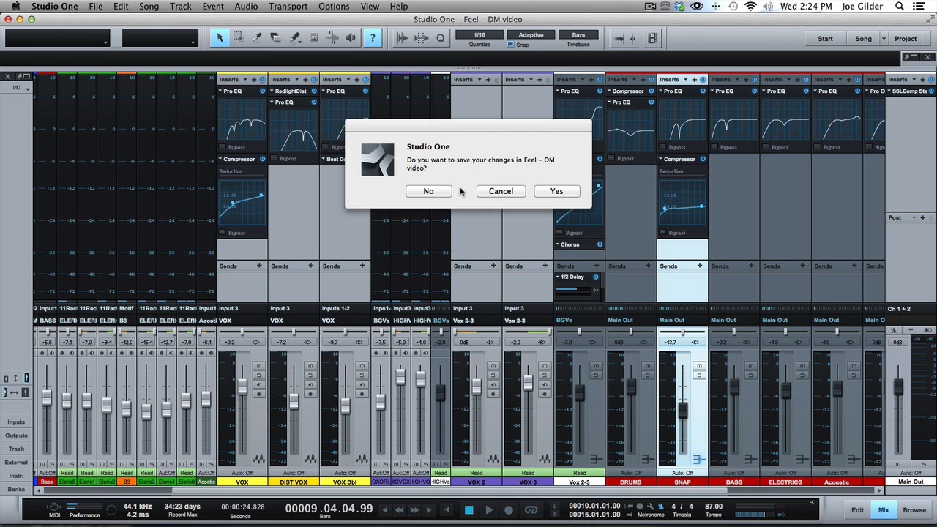
left_click(428, 190)
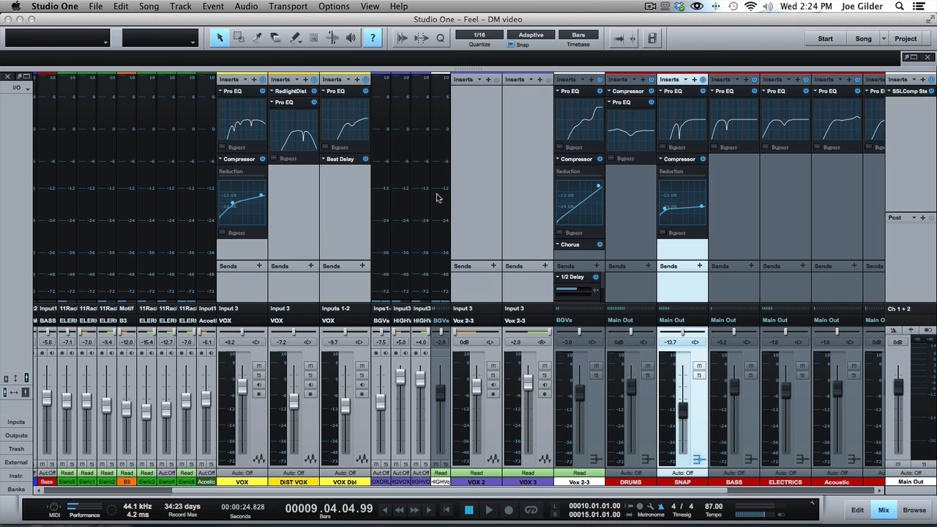